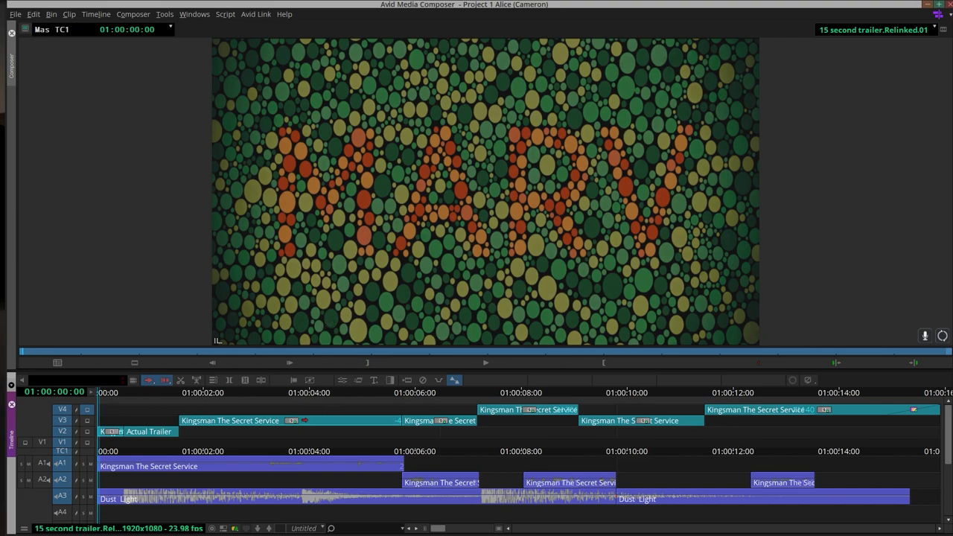
# Play the 15-second trailer from the start to the Kingsman title shot
pyautogui.click(485, 362)
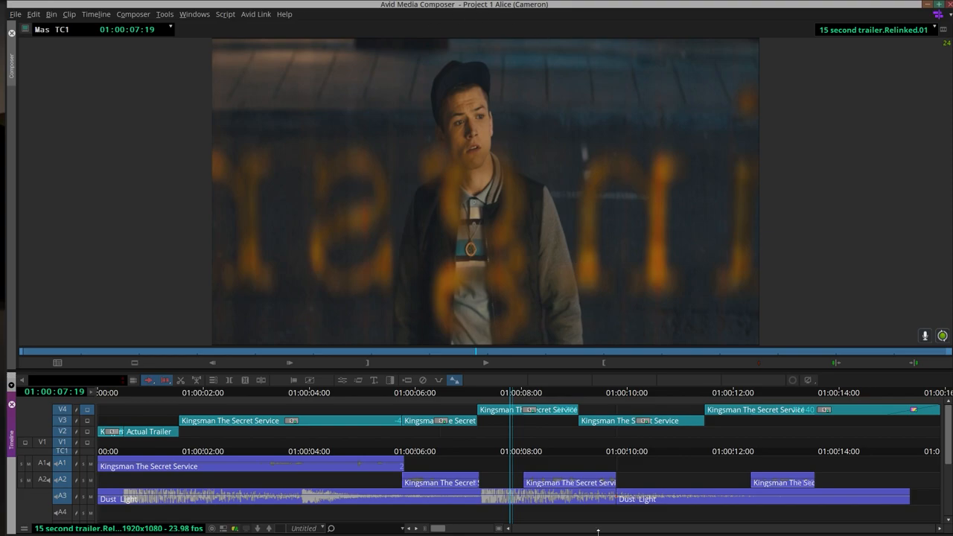
pyautogui.moveTo(368, 86)
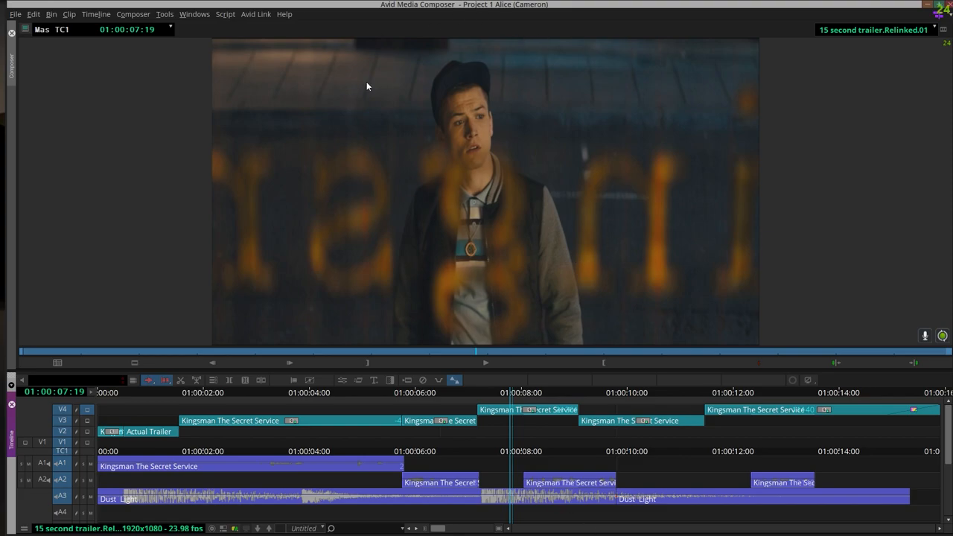
pyautogui.moveTo(475, 395)
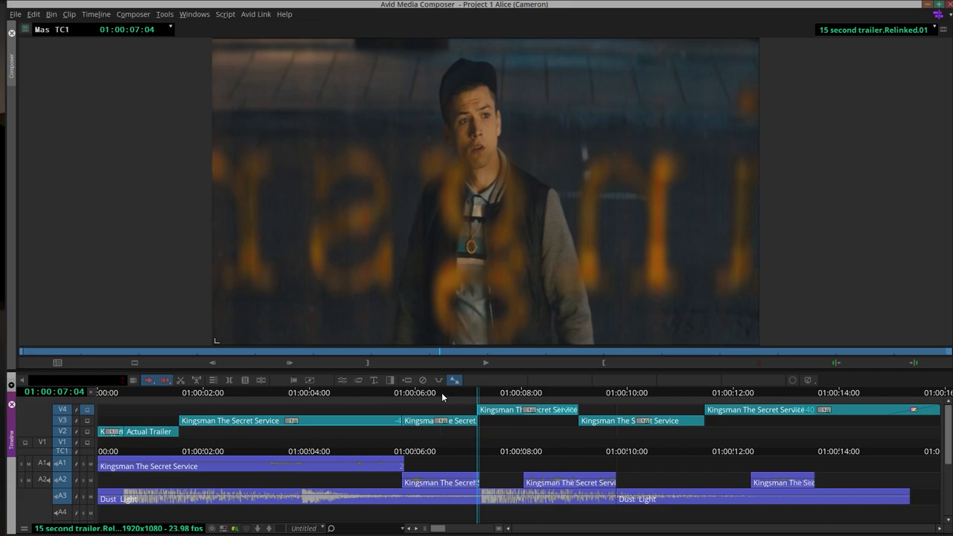
# Resume the 15-second trailer and let it run to its end at 01:00:15:22
pyautogui.click(486, 362)
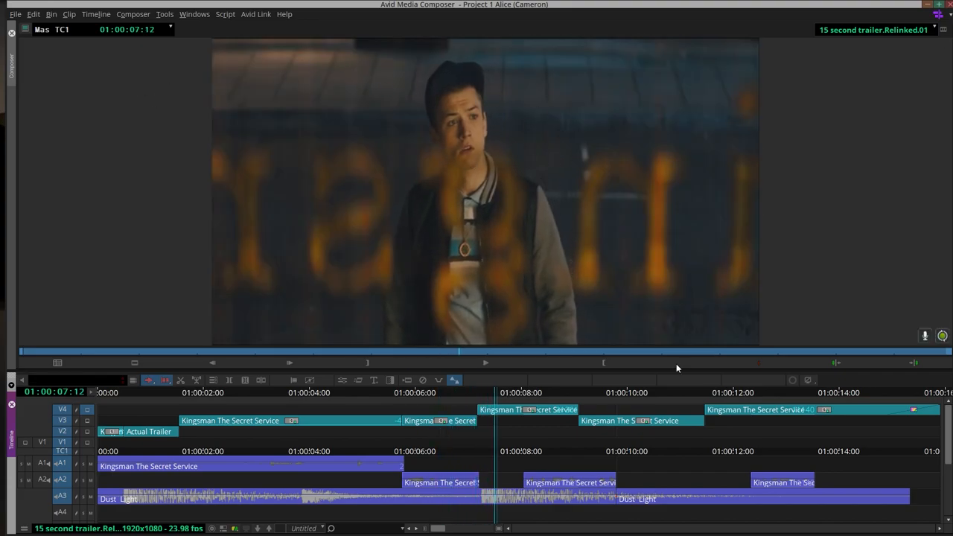
pyautogui.click(486, 363)
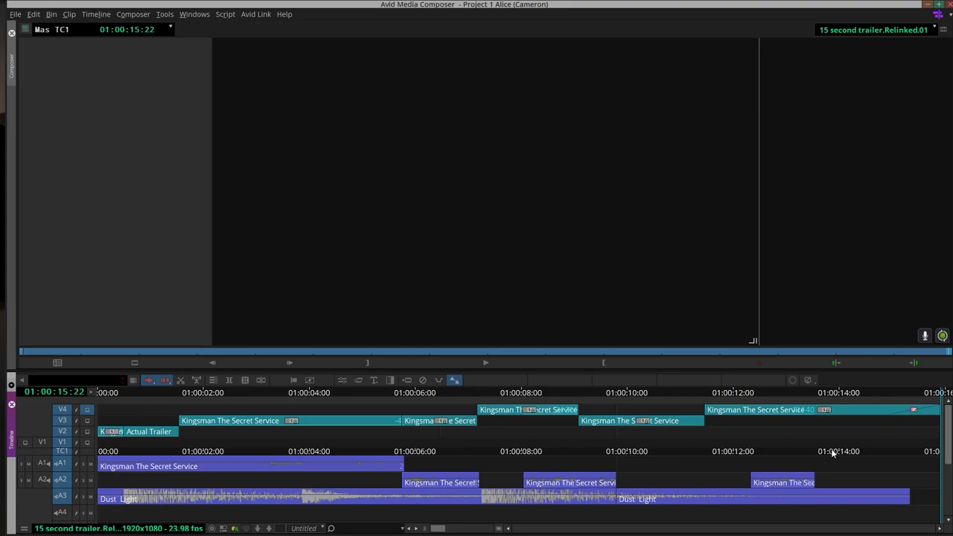
pyautogui.moveTo(254, 397)
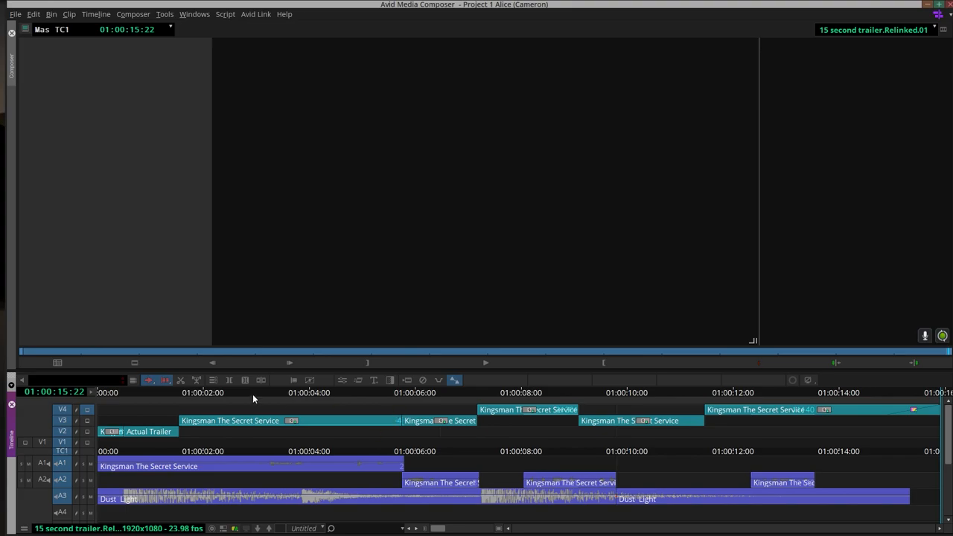
# Replay the 15-second trailer and stop at 01:00:03:18 on the man and boy
pyautogui.click(311, 393)
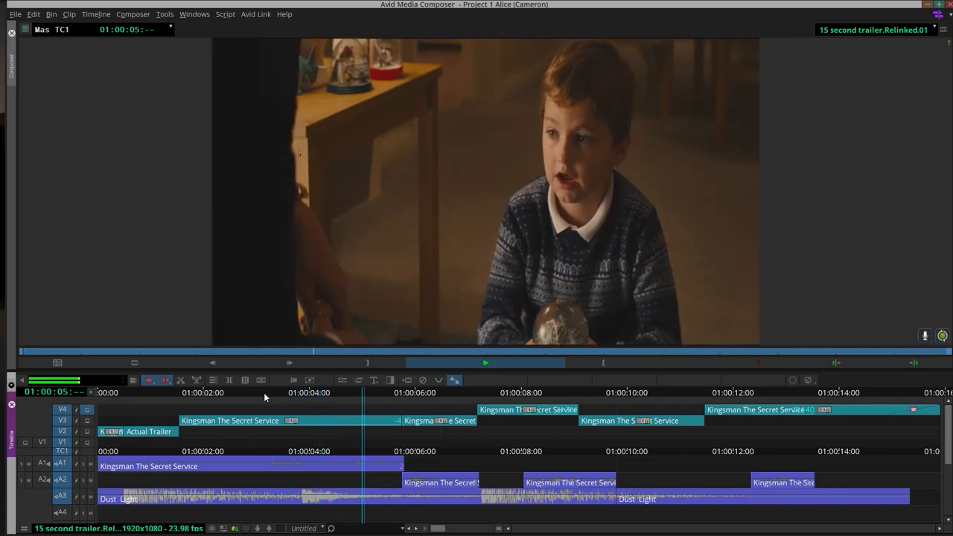
pyautogui.click(294, 396)
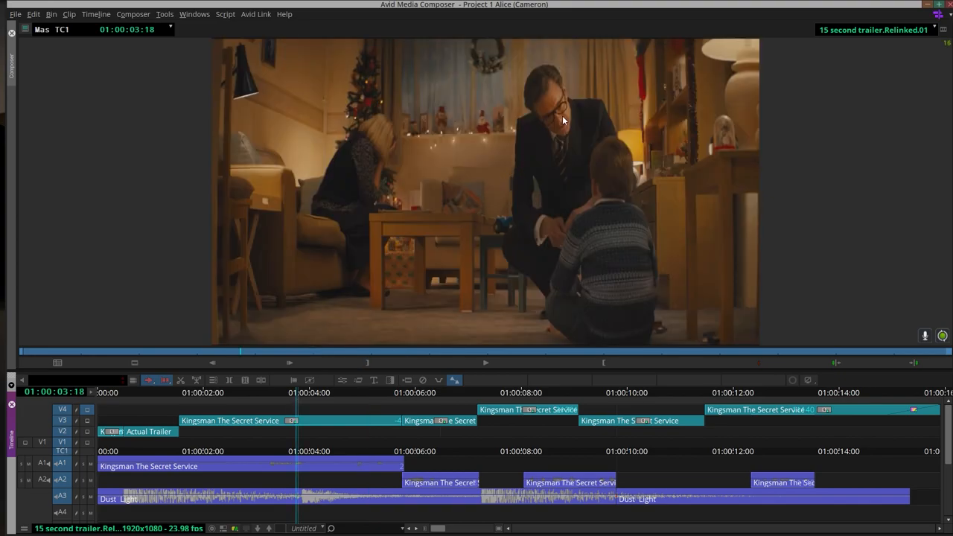
pyautogui.moveTo(517, 126)
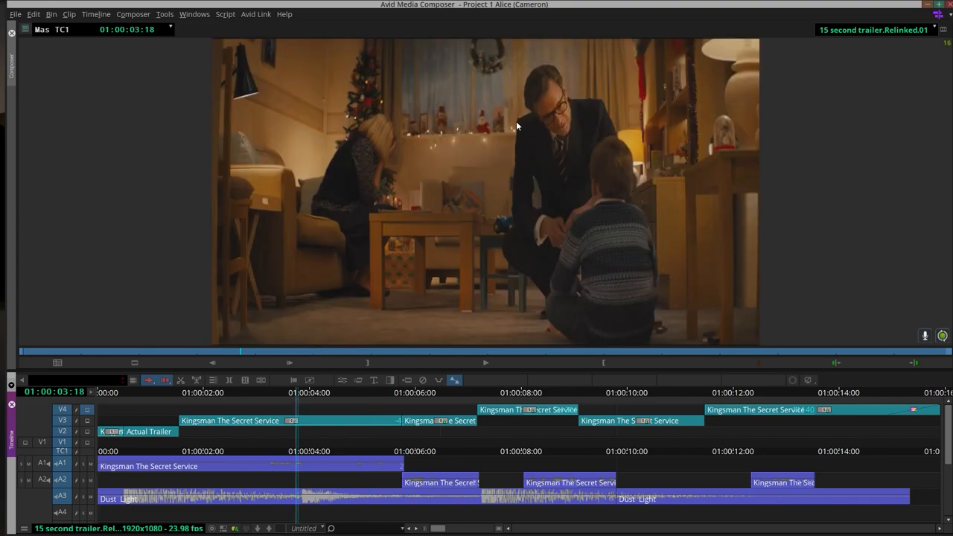
pyautogui.moveTo(562, 163)
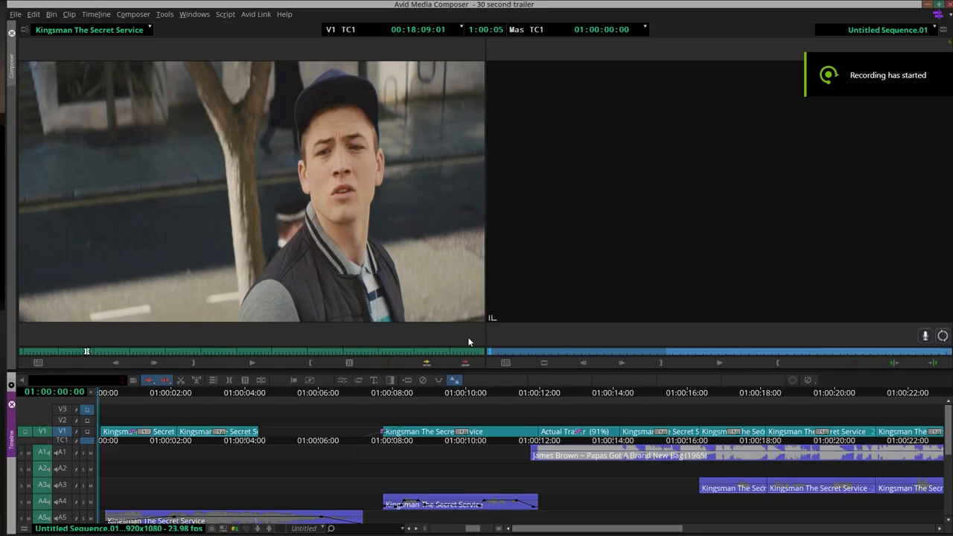
pyautogui.moveTo(390, 305)
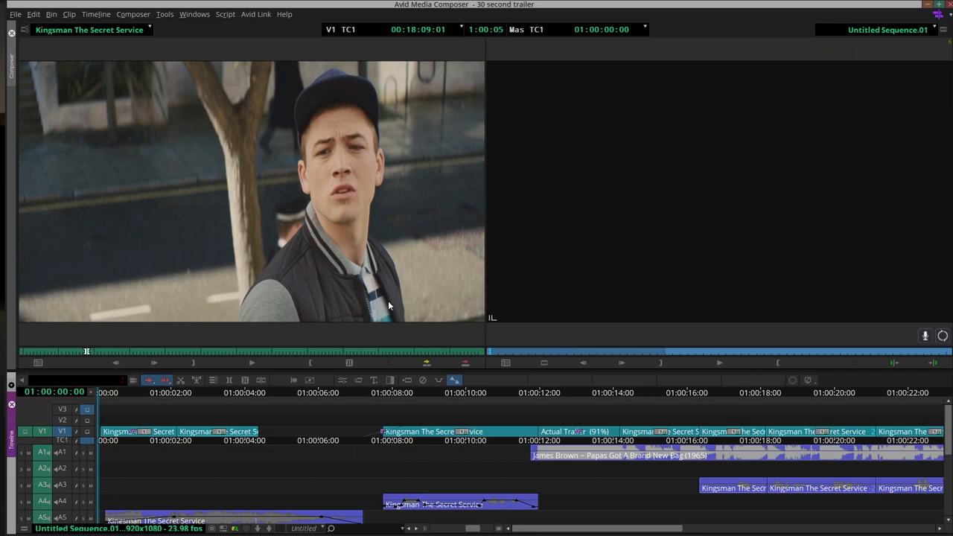
# Play Untitled Sequence.01 of the 30-second trailer to about 8 seconds
pyautogui.click(719, 364)
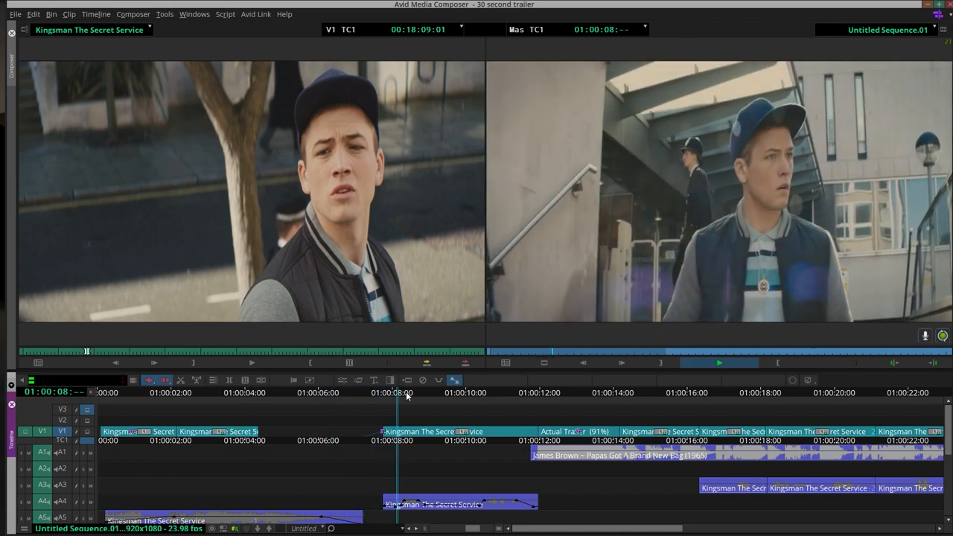
# Pause the 30-second trailer at 01:00:08:05 on Eggsy outdoors
pyautogui.click(717, 362)
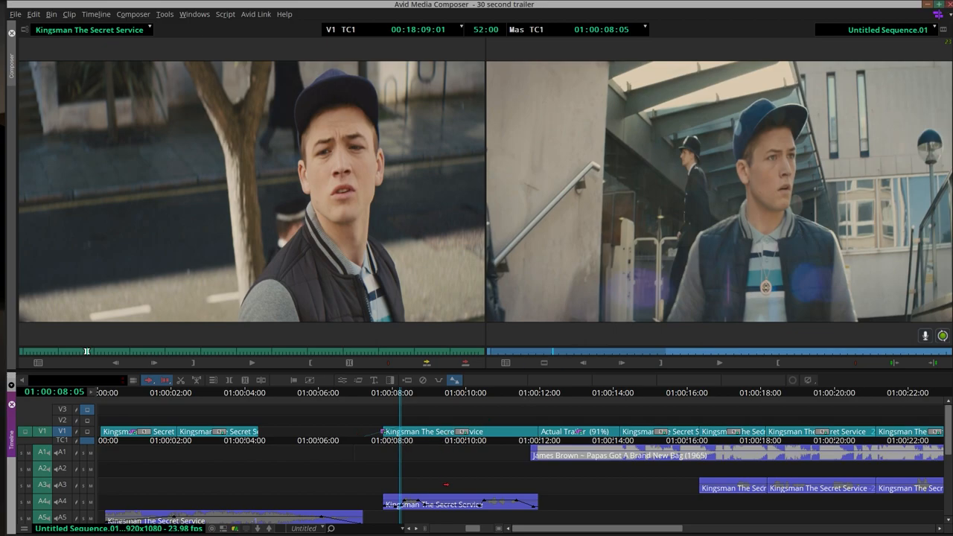
pyautogui.moveTo(404, 530)
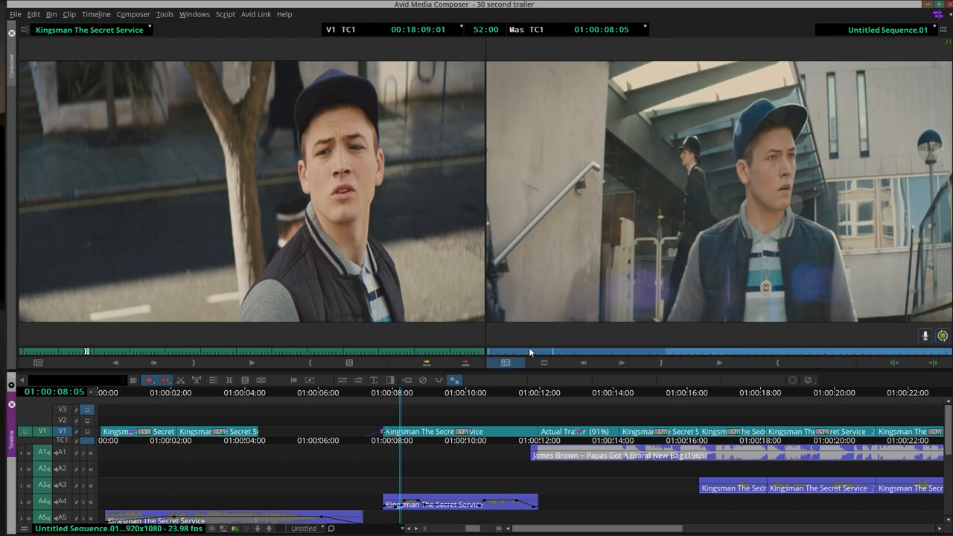
pyautogui.moveTo(341, 241)
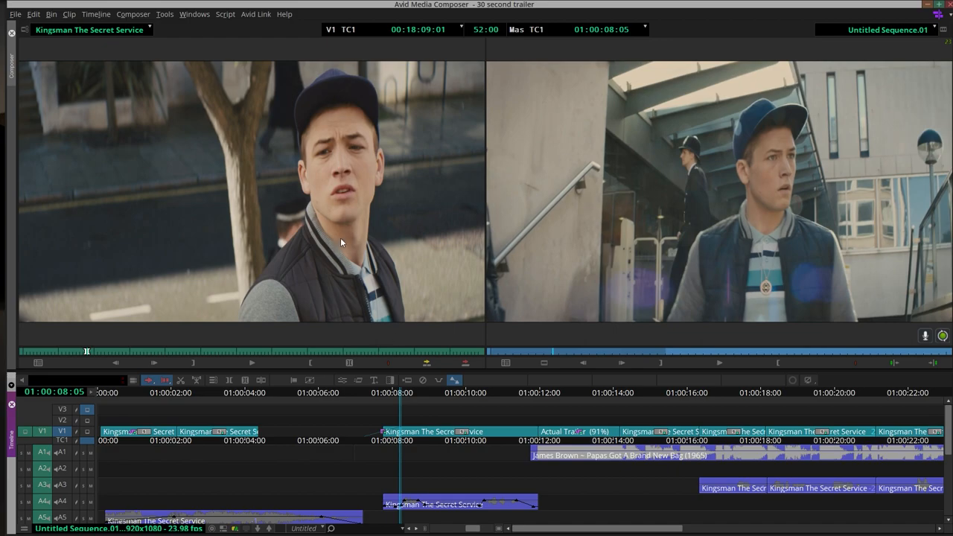
pyautogui.moveTo(585, 294)
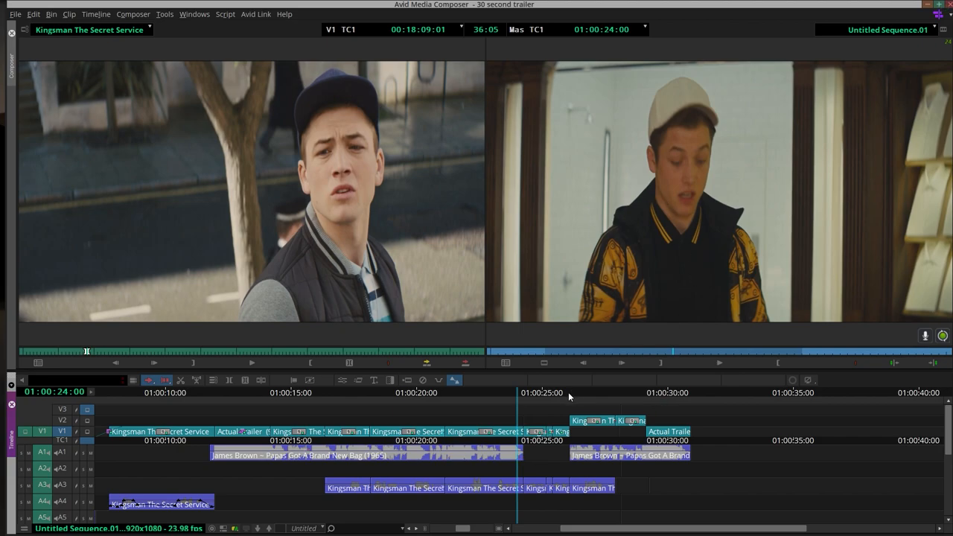
pyautogui.moveTo(577, 392)
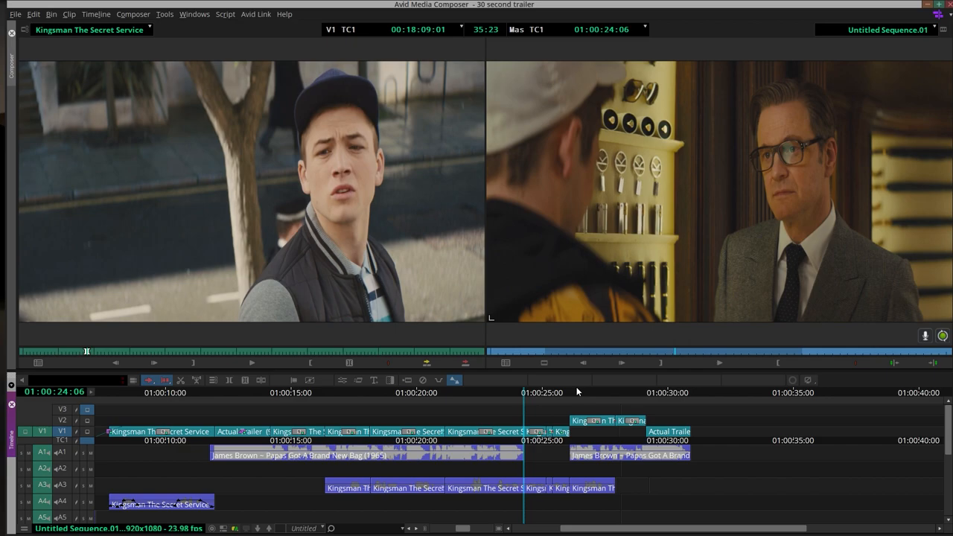
# Resume the 30-second trailer from 01:00:24:00 to past 27 seconds
pyautogui.click(718, 363)
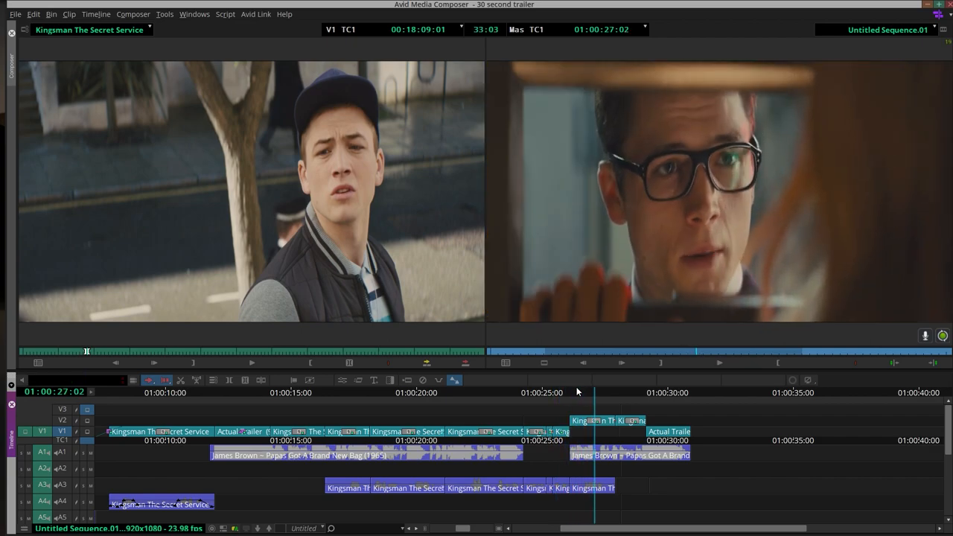
pyautogui.moveTo(543, 399)
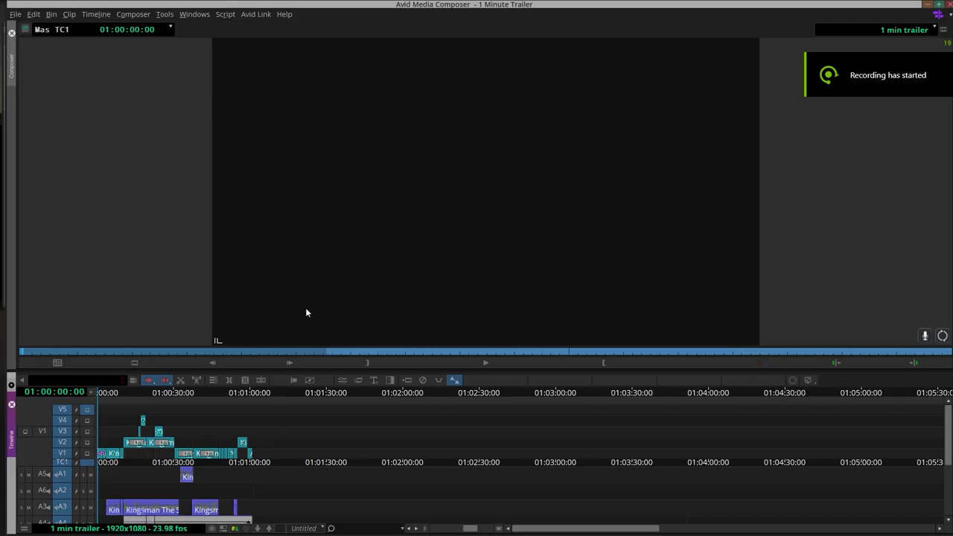
pyautogui.moveTo(281, 463)
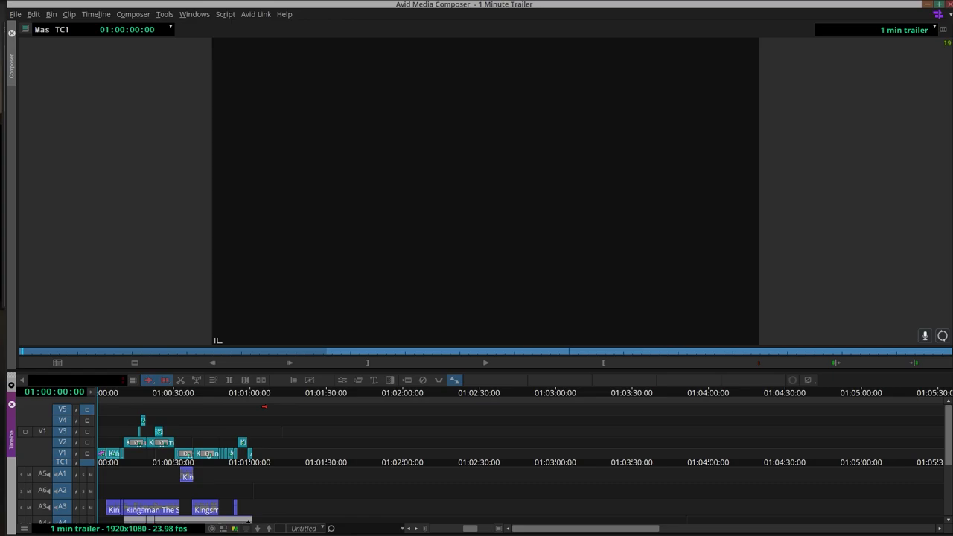
pyautogui.moveTo(419, 318)
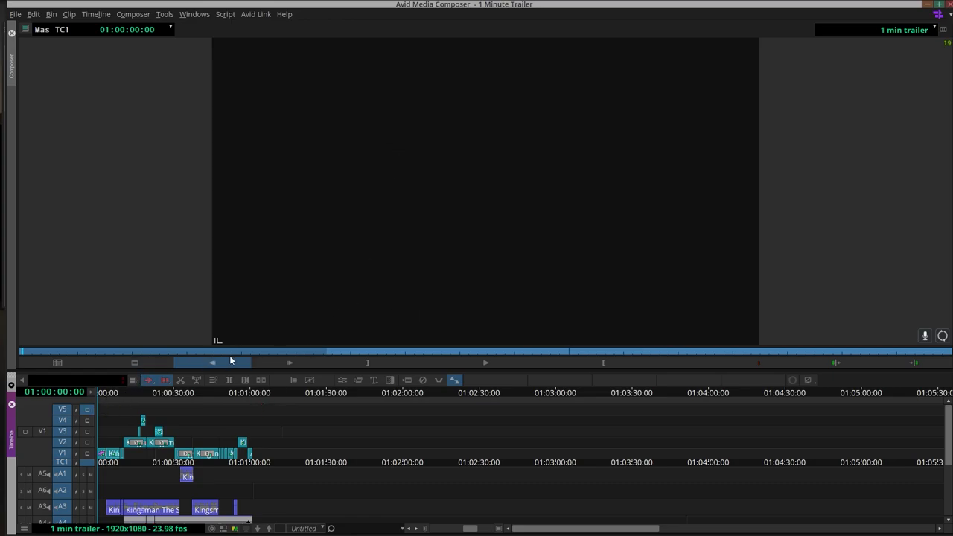
# Play the 1-minute trailer from 01:00:00:00 to the pub-bench shot at 32 seconds
pyautogui.click(486, 362)
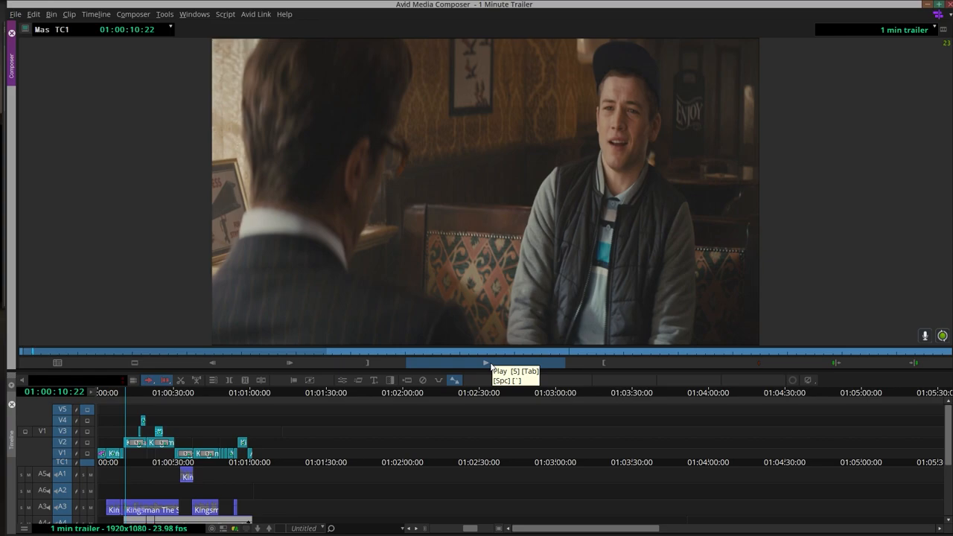
pyautogui.click(485, 363)
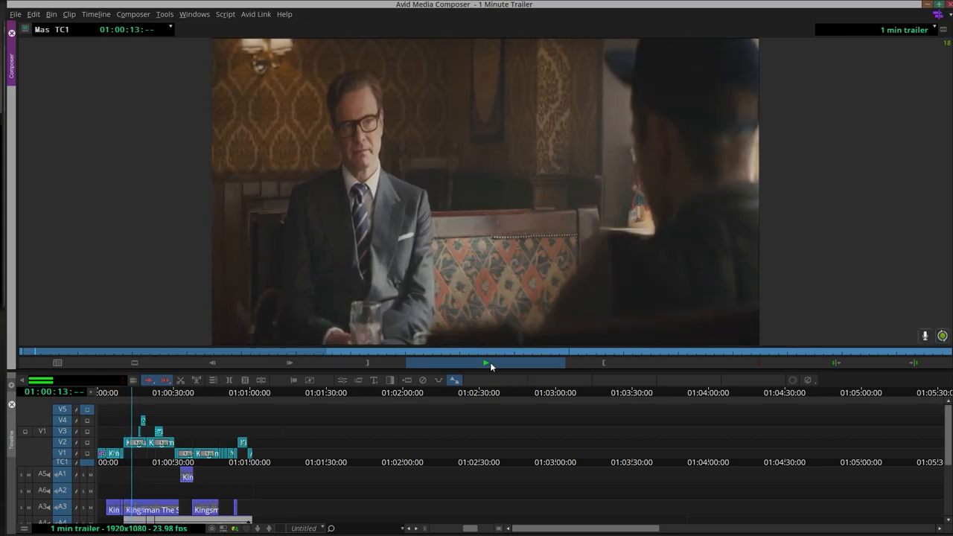
pyautogui.click(486, 363)
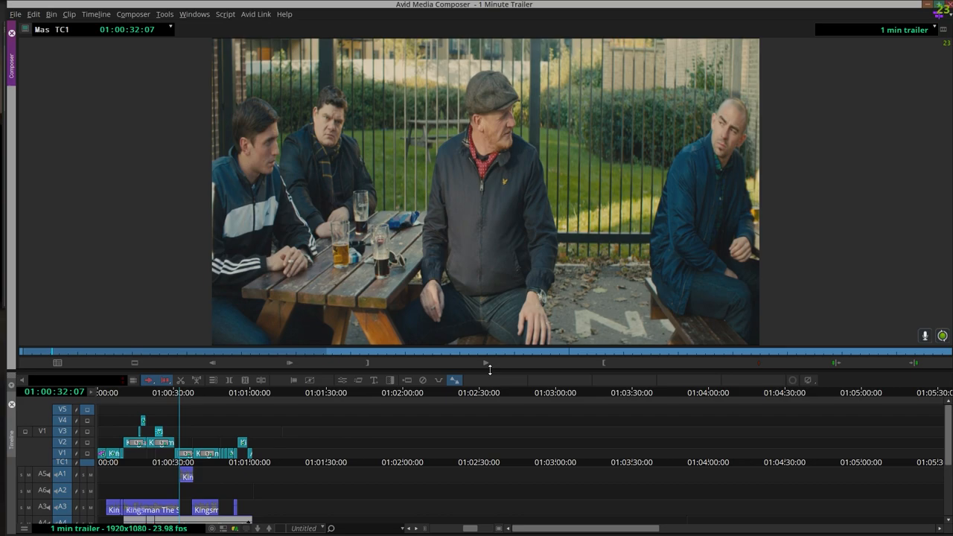
pyautogui.moveTo(173, 401)
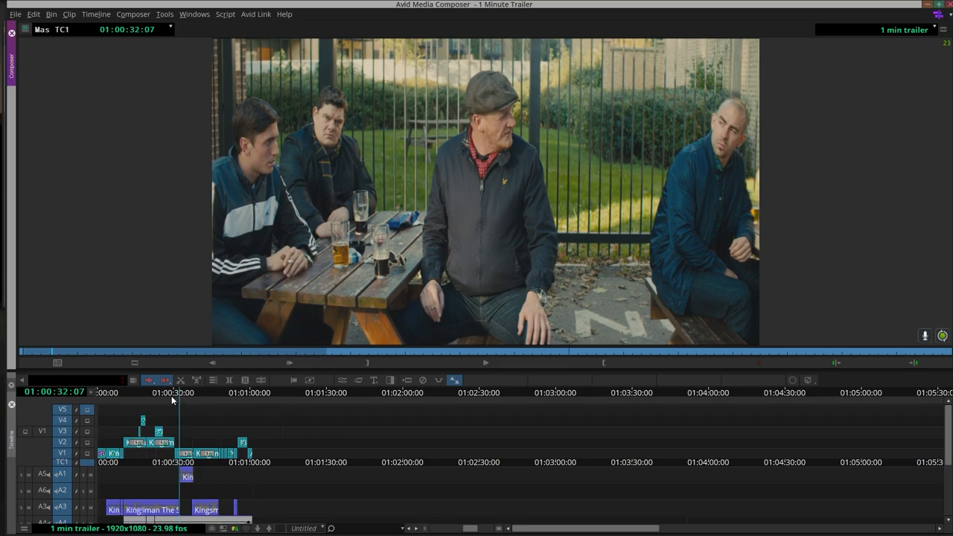
pyautogui.moveTo(386, 72)
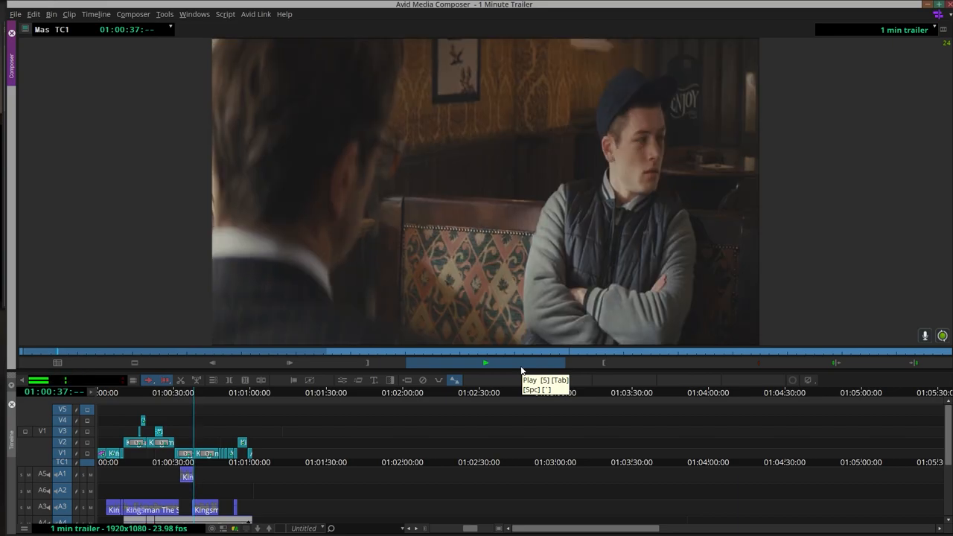
# Stop the 1-minute trailer at about 01:00:38:17 in the pub booth
pyautogui.click(487, 363)
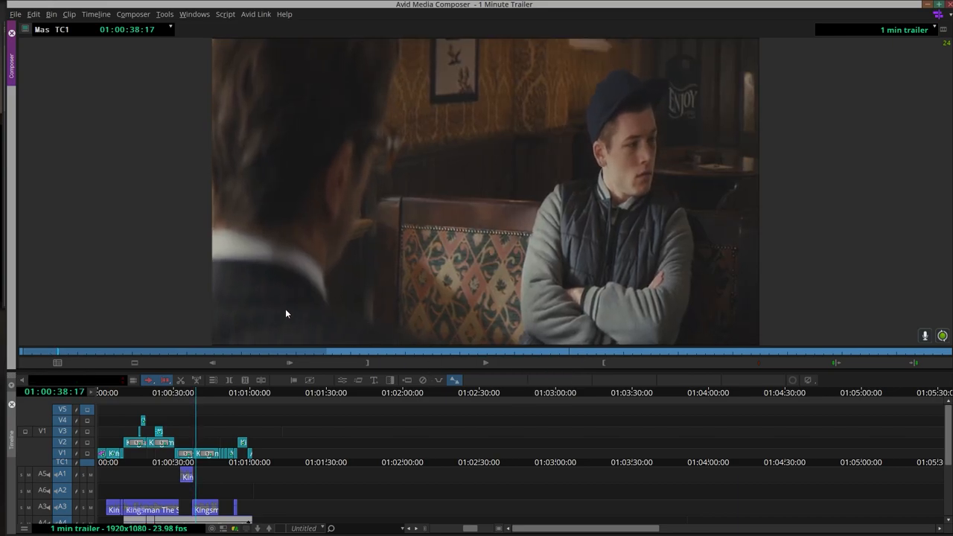
pyautogui.moveTo(467, 403)
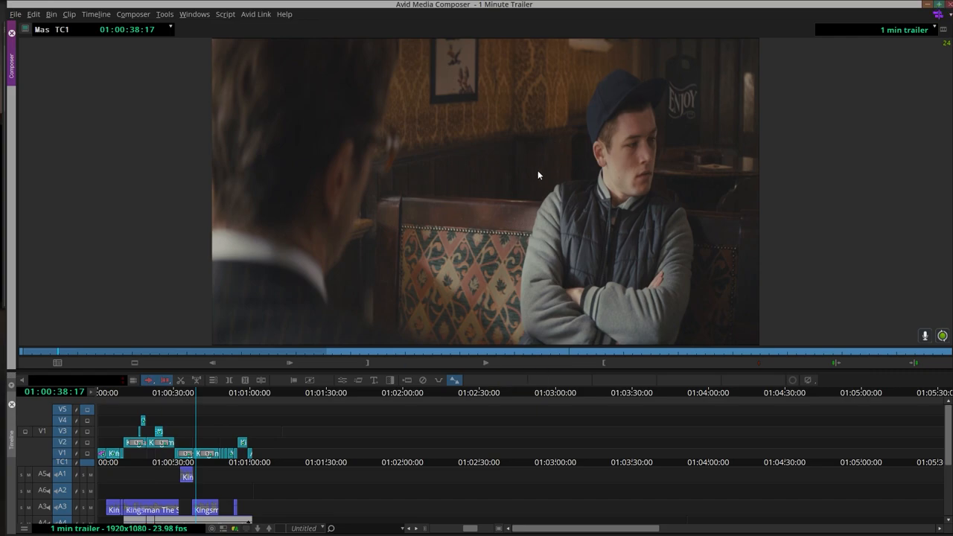
pyautogui.moveTo(488, 373)
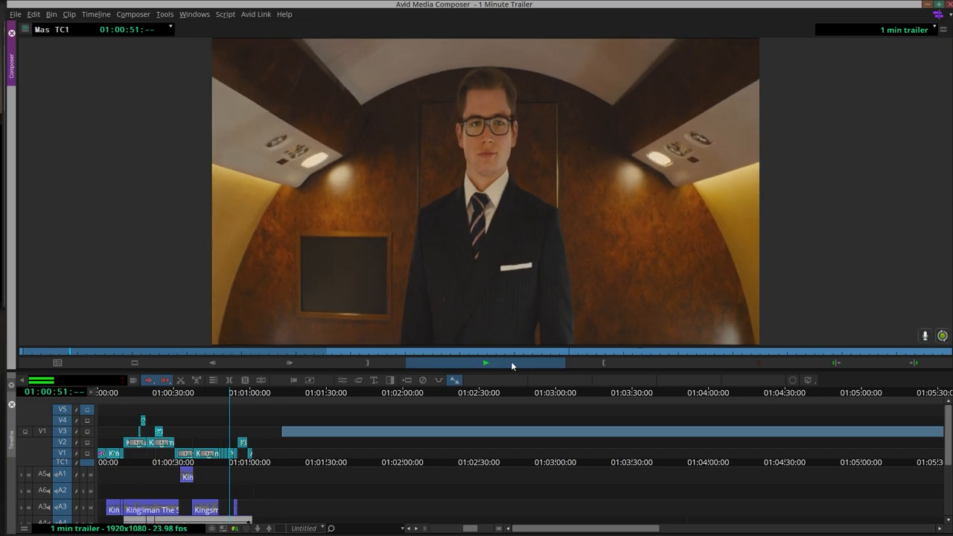
# Play the 1-minute trailer through to the FEBRUARY 13 end card
pyautogui.click(485, 363)
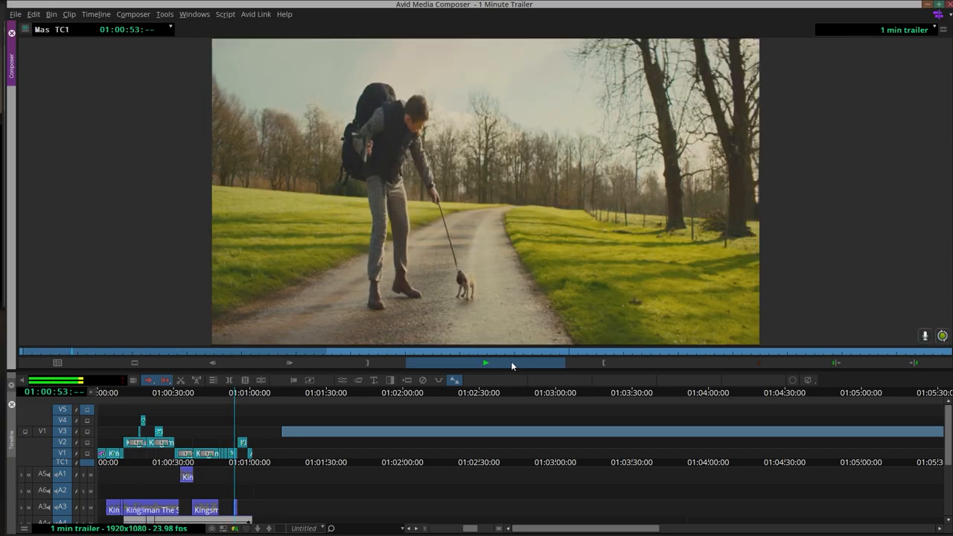
pyautogui.click(484, 363)
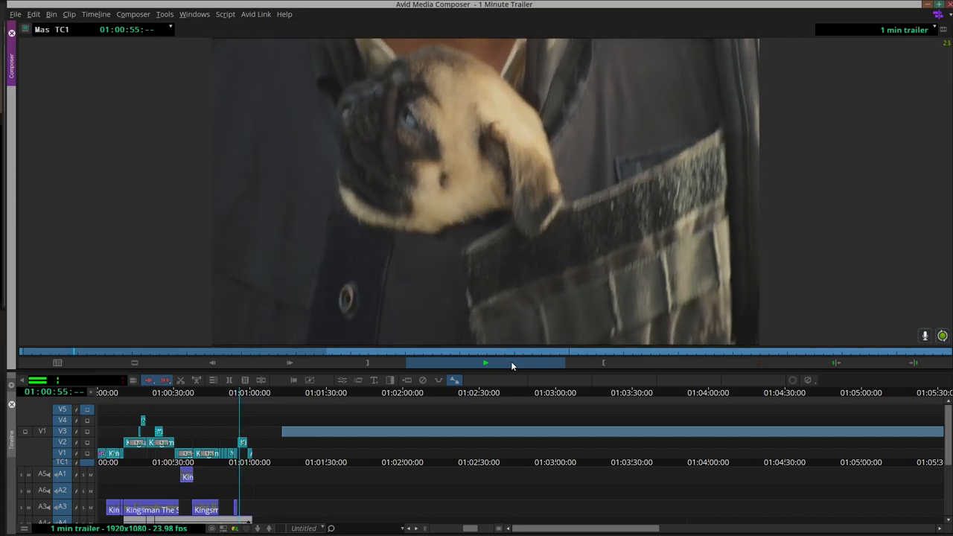
pyautogui.click(486, 362)
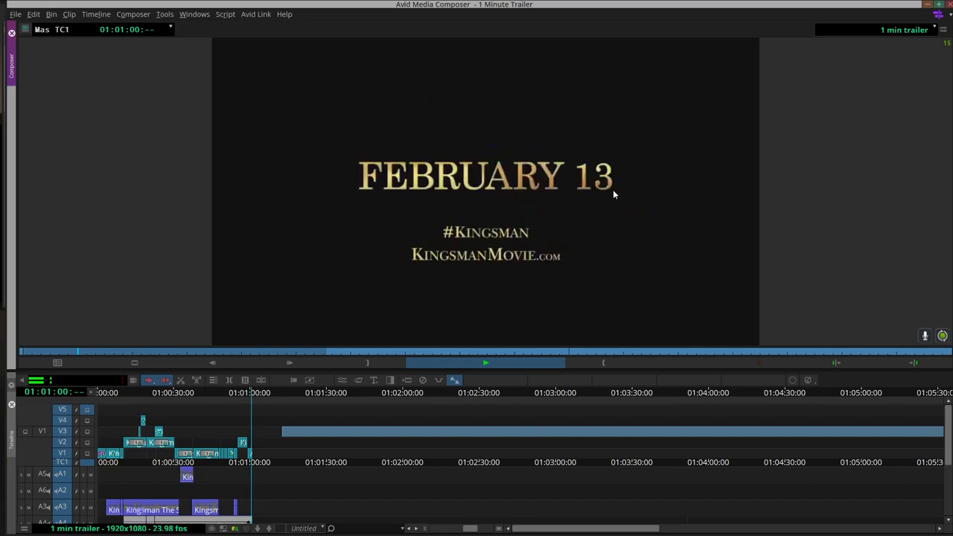
pyautogui.click(487, 362)
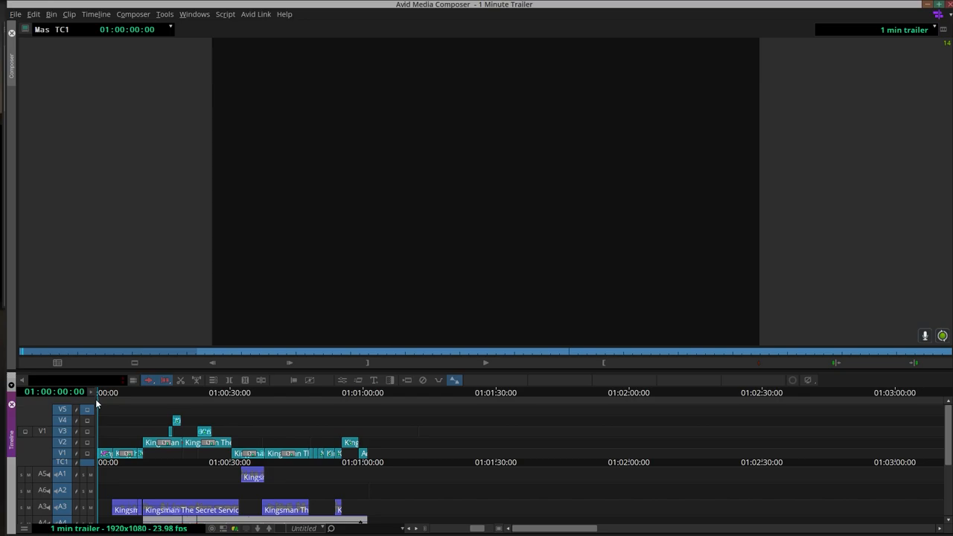
# Park near the timeline start and replay the trailer to about 01:00:58:05
pyautogui.click(109, 448)
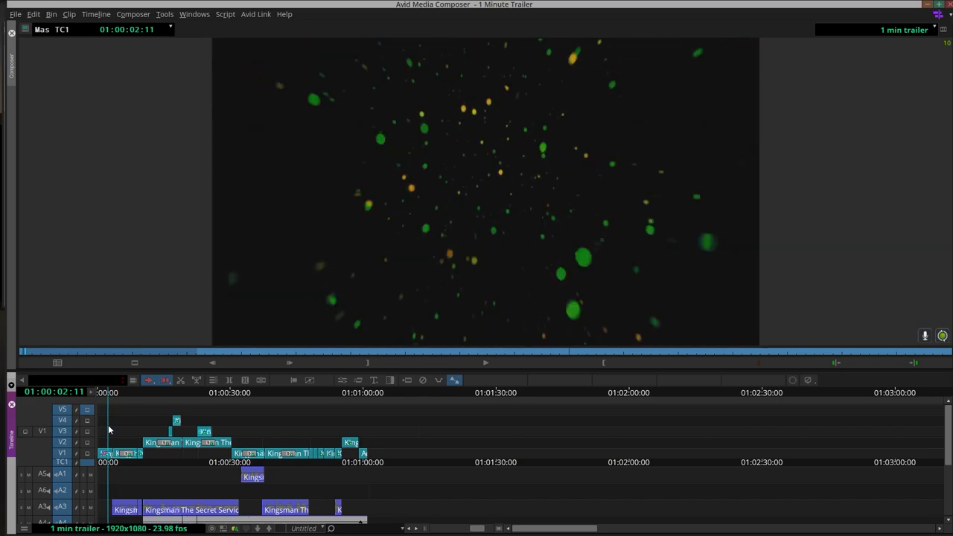
pyautogui.moveTo(493, 371)
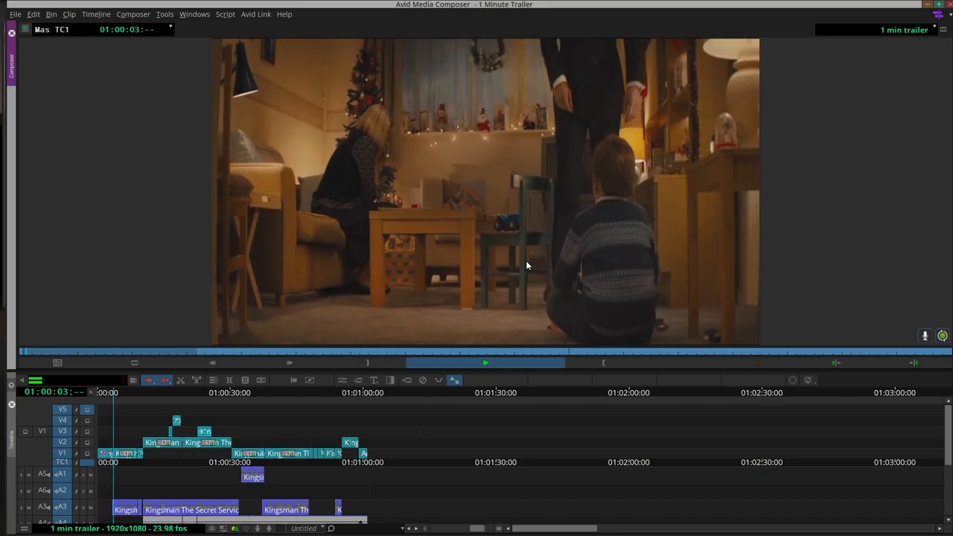
pyautogui.click(487, 362)
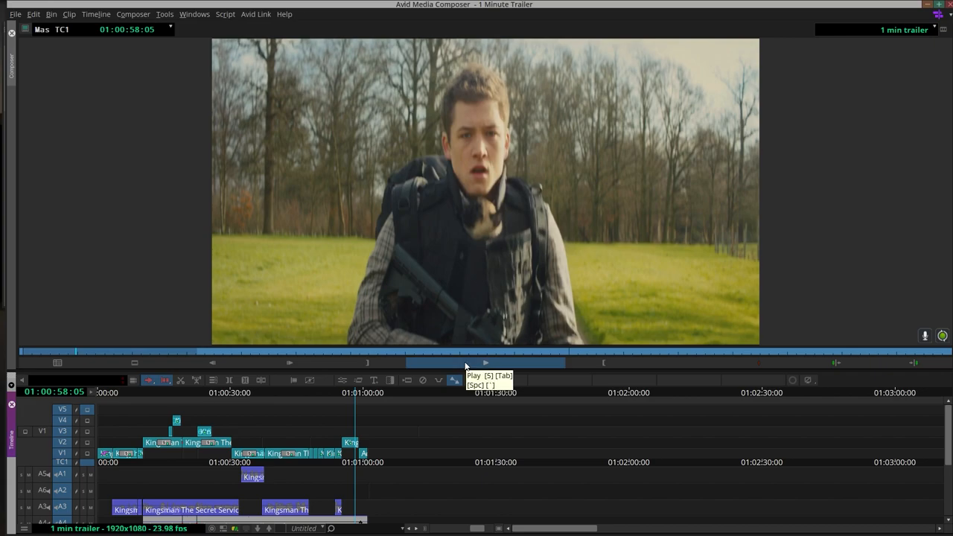
pyautogui.moveTo(492, 286)
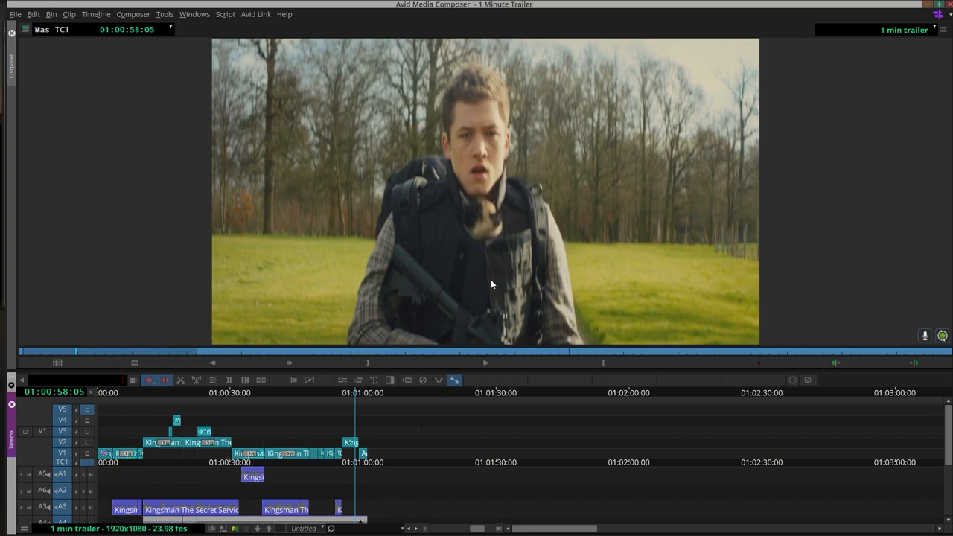